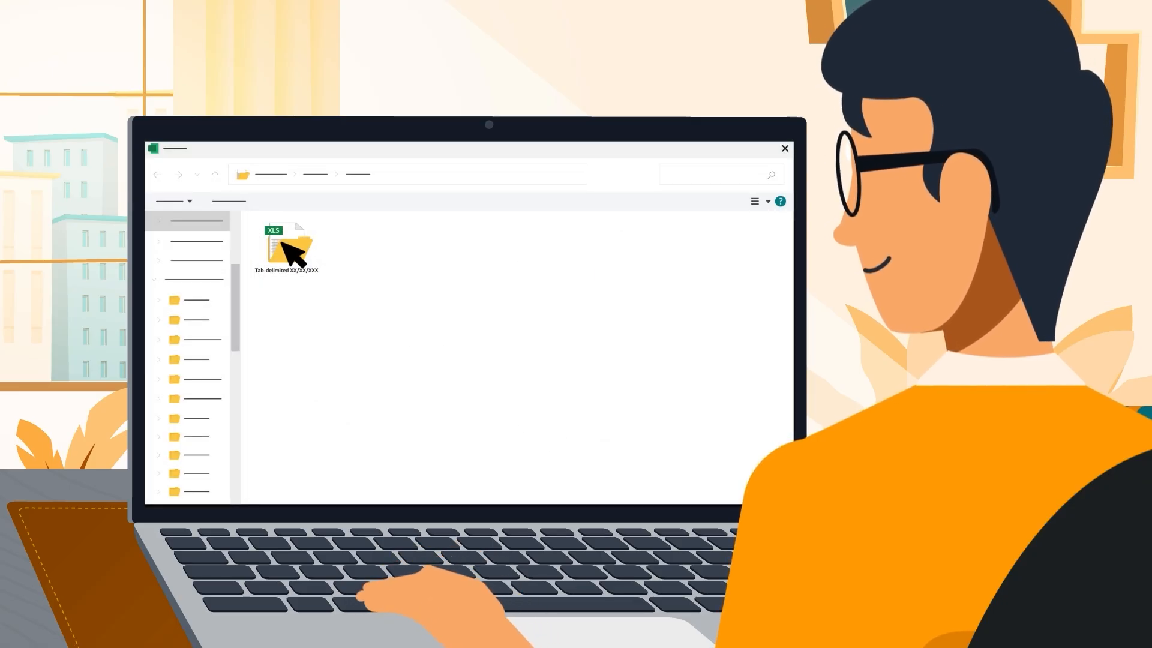
- Open the tab-delimited XLS inventory file from its folder
{"action": "double_click", "coordinate": [287, 246]}
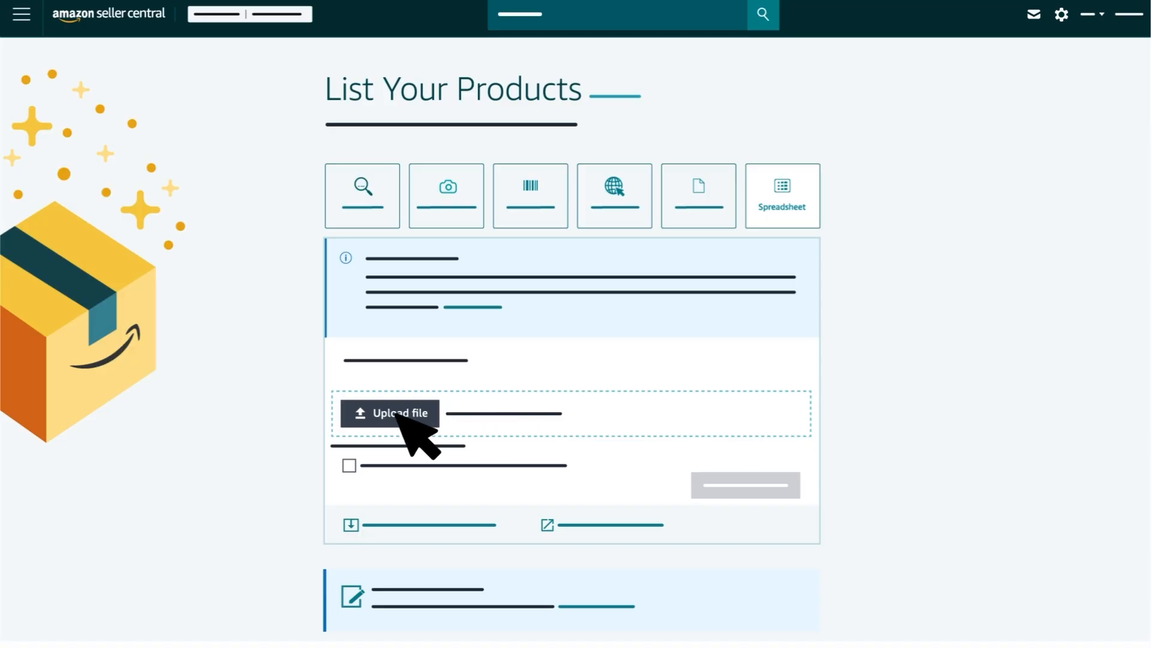
- Upload the .xlsm inventory file on the Spreadsheet listing page
{"action": "left_click", "coordinate": [390, 413]}
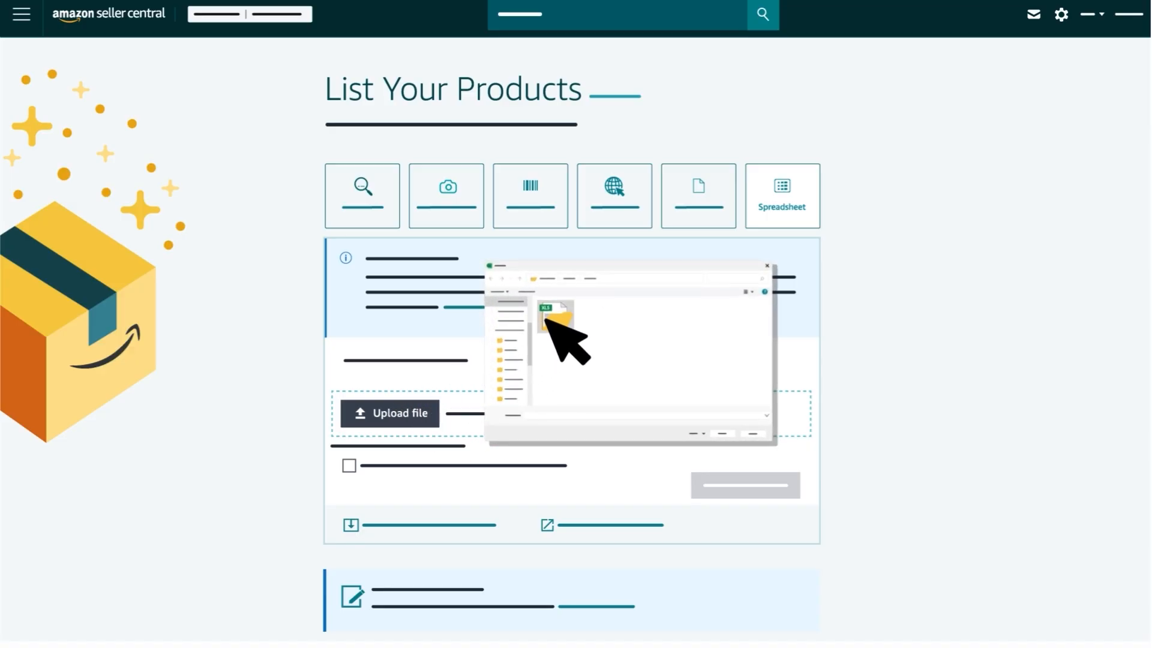
{"action": "double_click", "coordinate": [556, 324]}
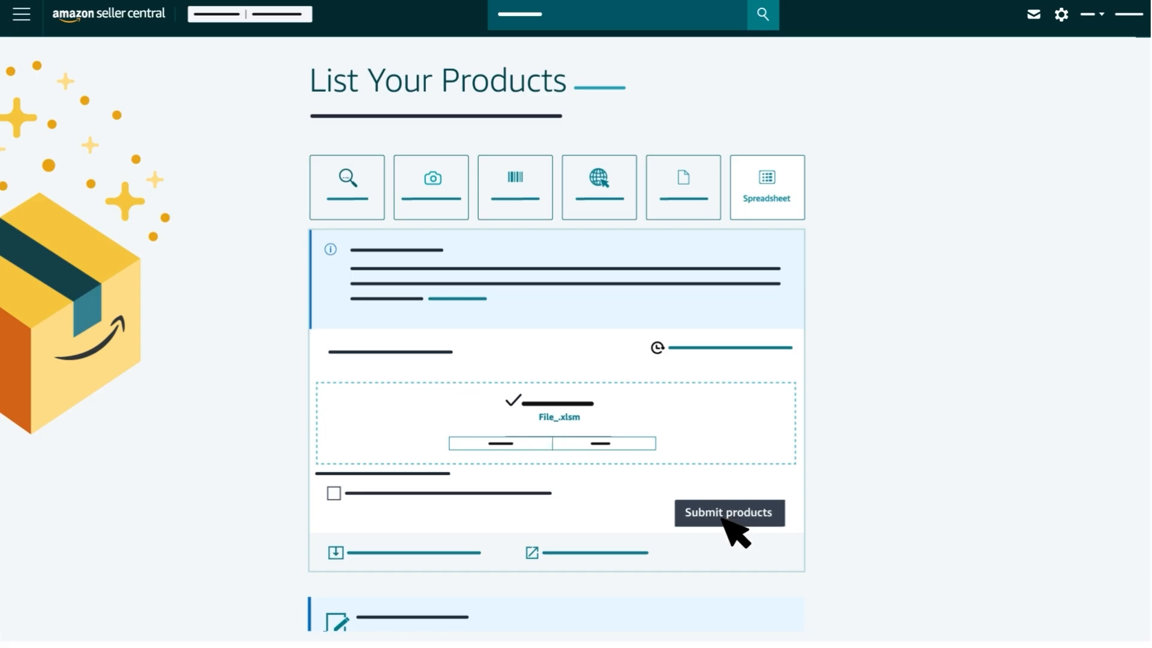
{"action": "mouse_move", "coordinate": [715, 497]}
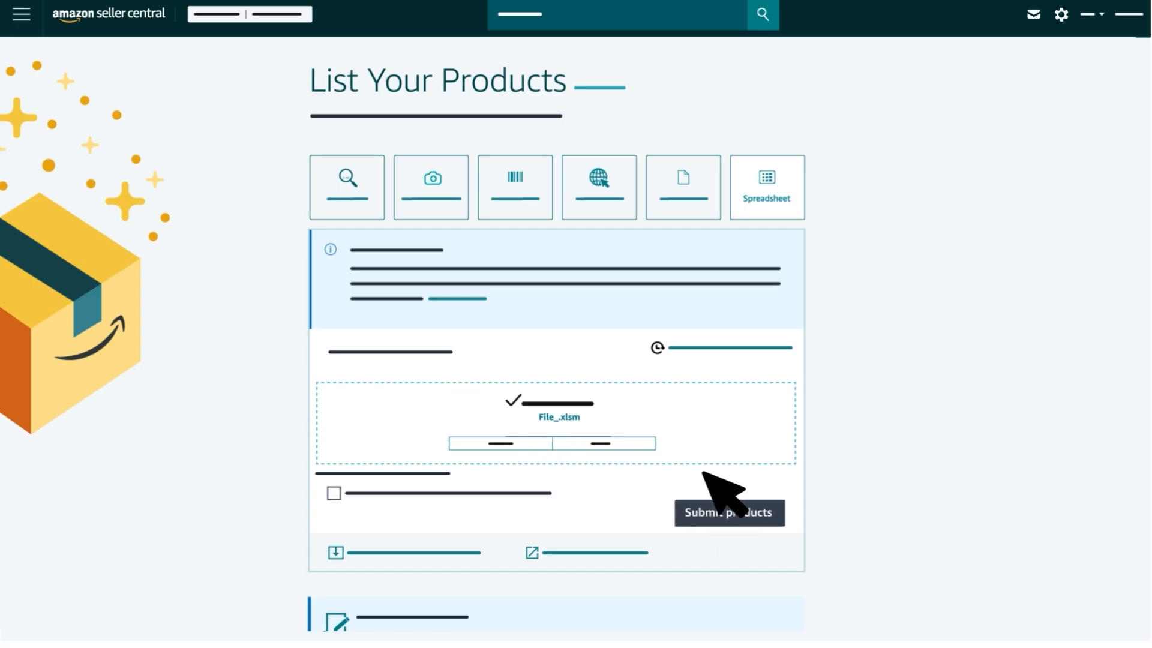
{"action": "mouse_move", "coordinate": [793, 382]}
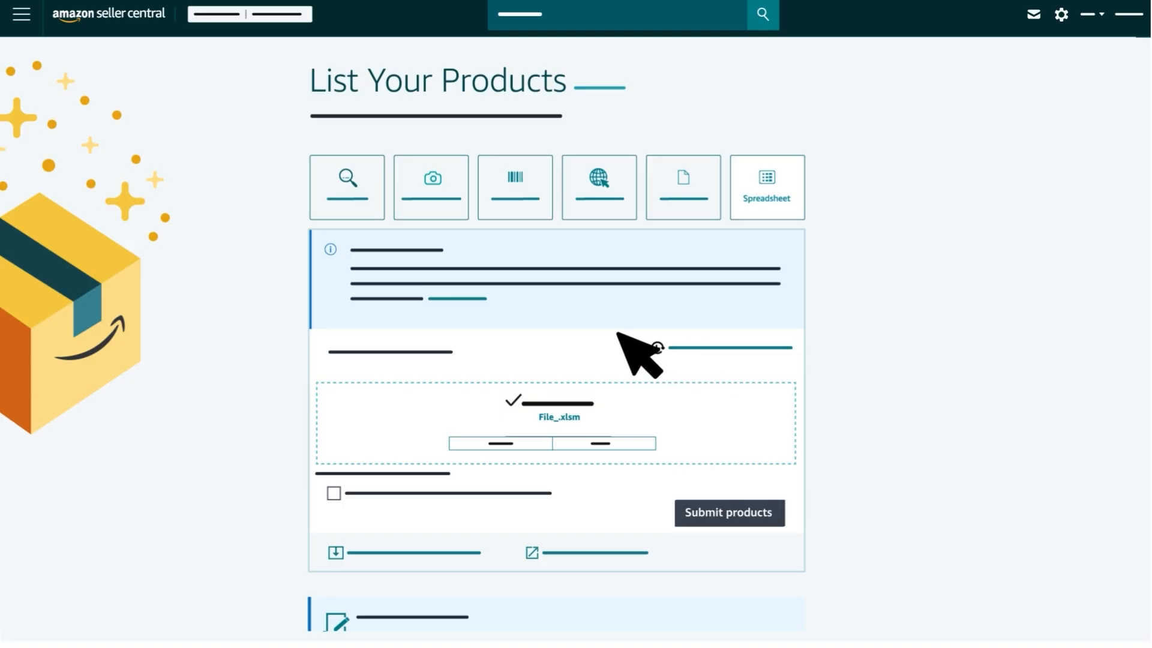
{"action": "mouse_move", "coordinate": [533, 337]}
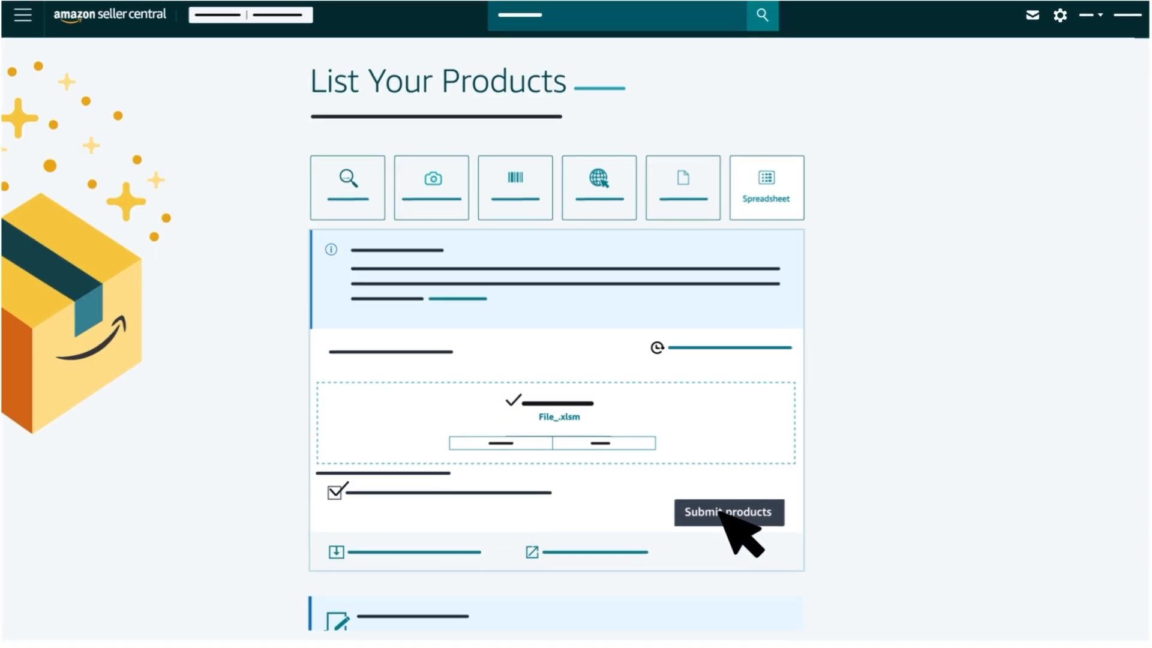
- Submit the uploaded products and scroll through the resulting page
{"action": "left_click", "coordinate": [727, 512]}
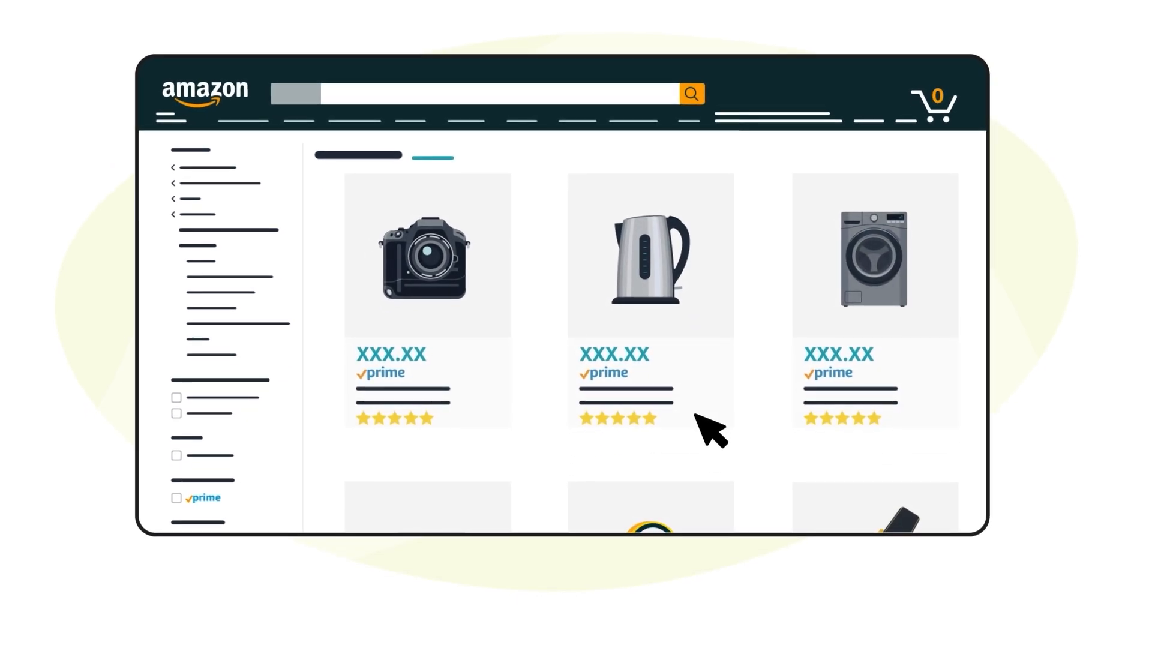
{"action": "scroll", "scroll_direction": "down", "scroll_amount": 3}
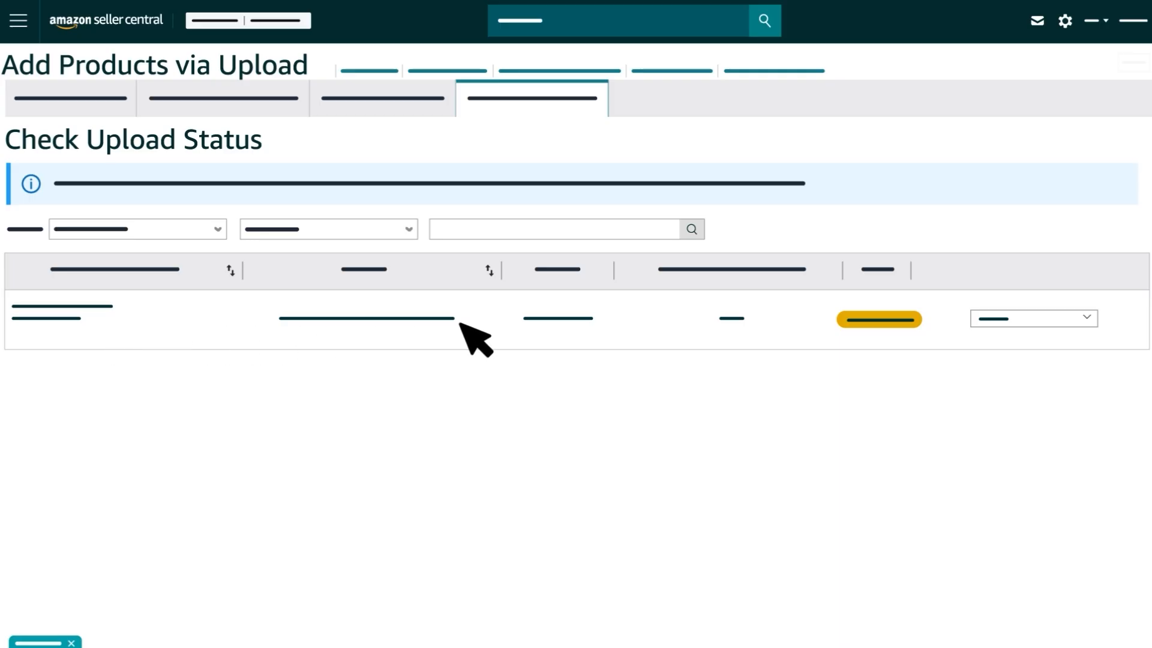
{"action": "mouse_move", "coordinate": [1079, 337]}
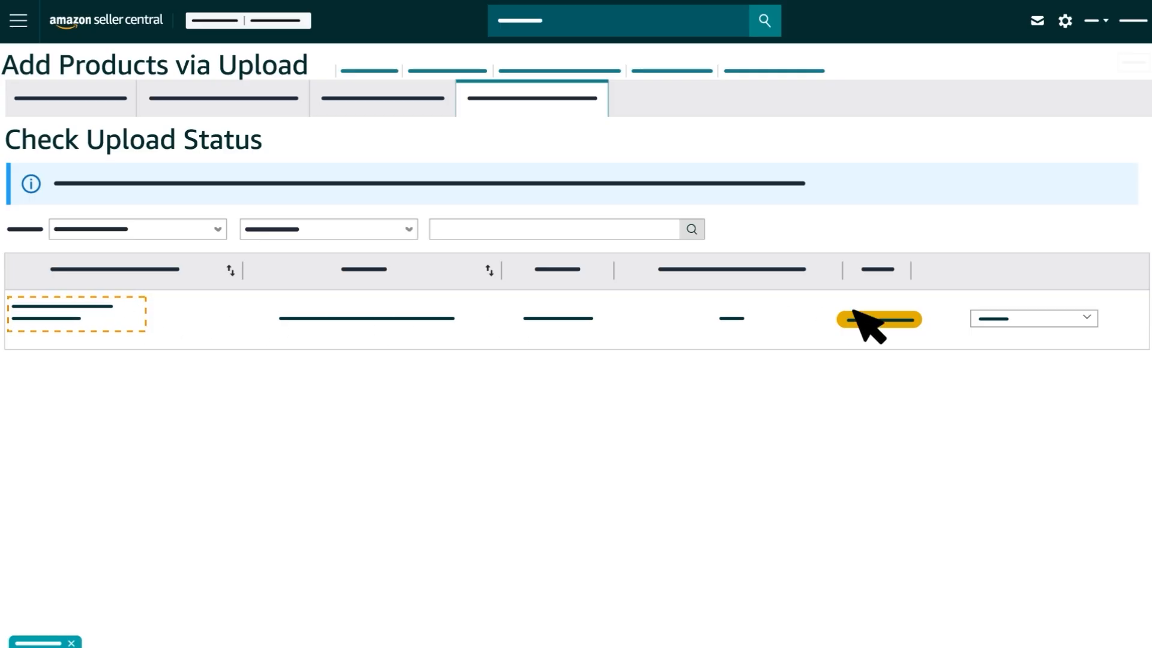
- View the processing status badge for the submitted upload
{"action": "left_click", "coordinate": [1032, 317]}
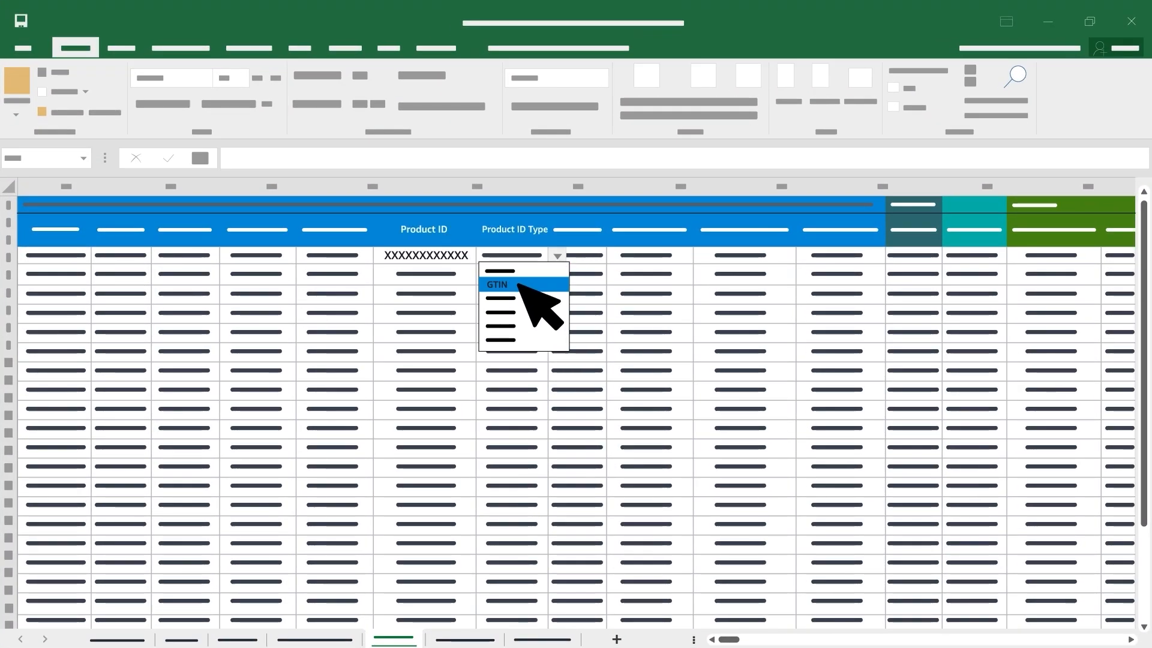
- Choose GTIN as the Product ID Type in the template
{"action": "left_click", "coordinate": [497, 285]}
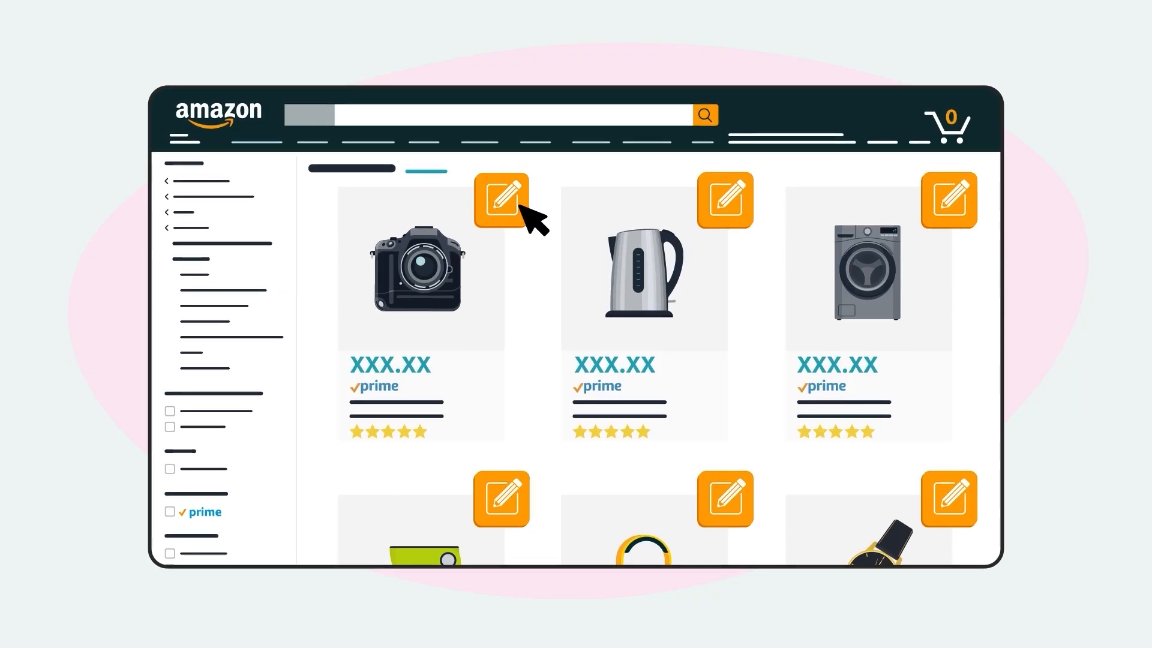
- Edit the camera product tile in the store
{"action": "left_click", "coordinate": [500, 199]}
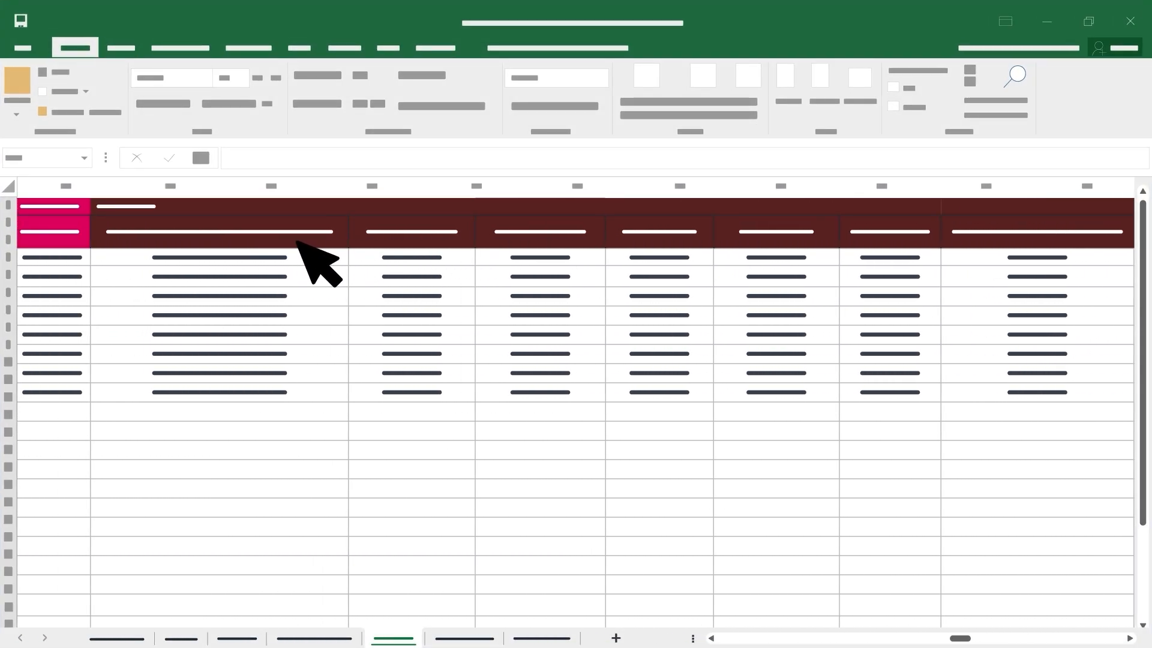
{"action": "mouse_move", "coordinate": [911, 264]}
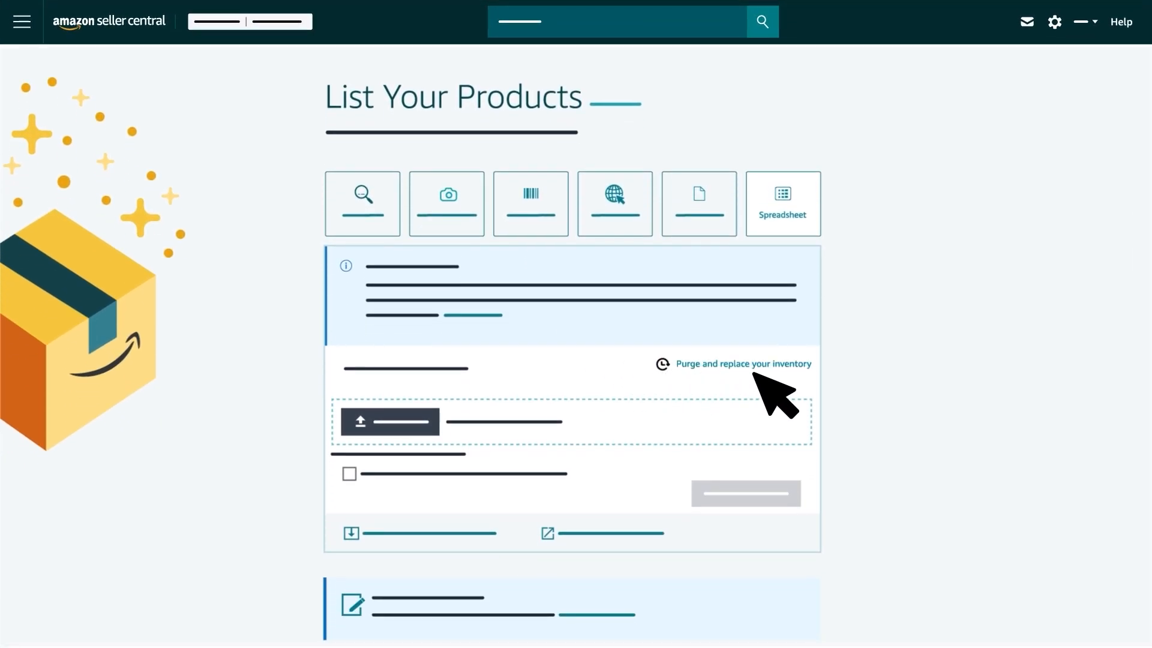
{"action": "mouse_move", "coordinate": [811, 396]}
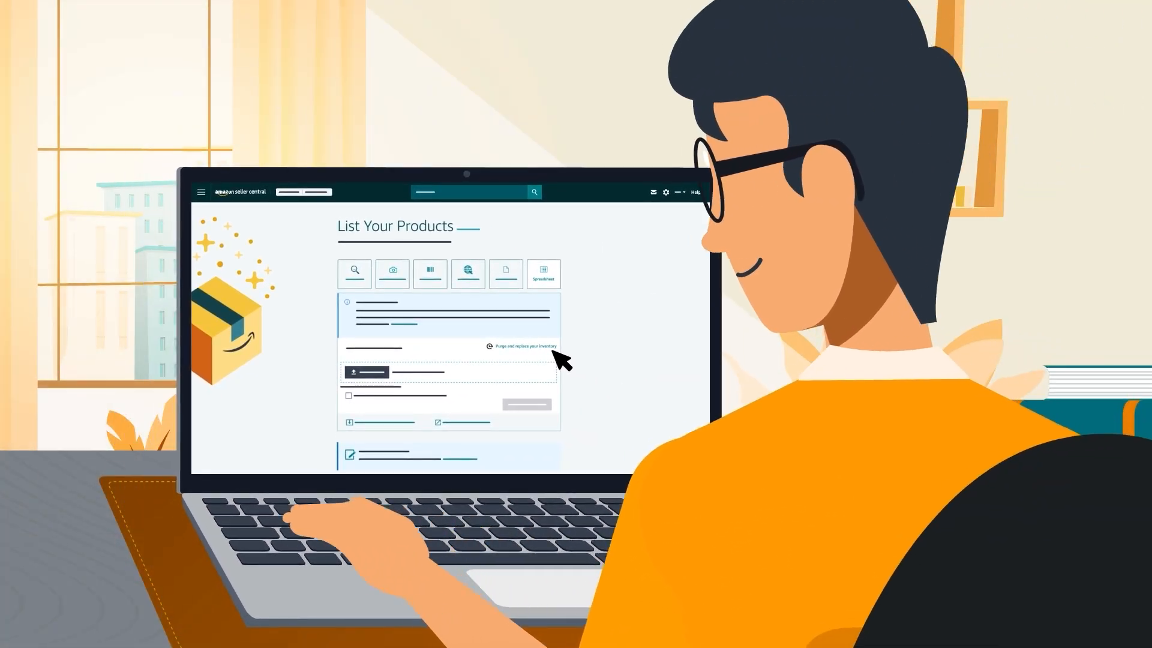
- Choose 'Purge and replace your inventory' on the Spreadsheet upload panel
{"action": "left_click", "coordinate": [543, 274]}
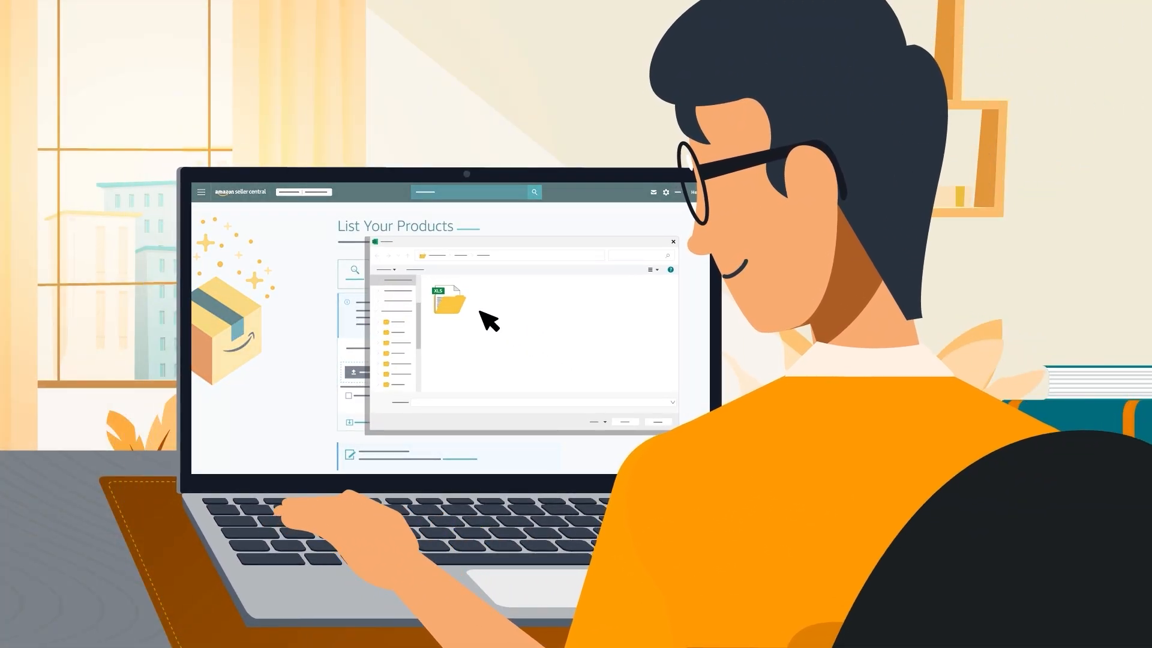